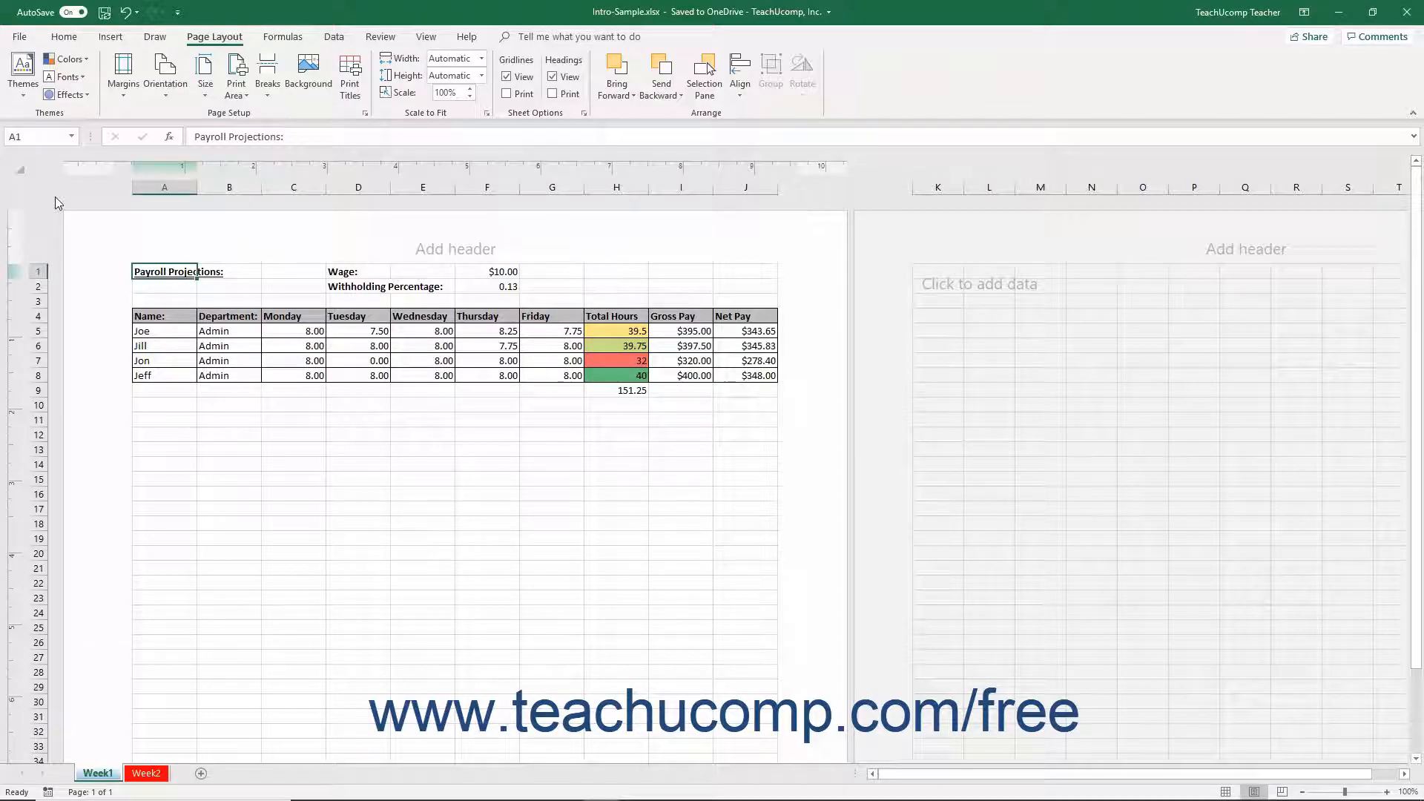
{"action": "mouse_move", "coordinate": [350, 130]}
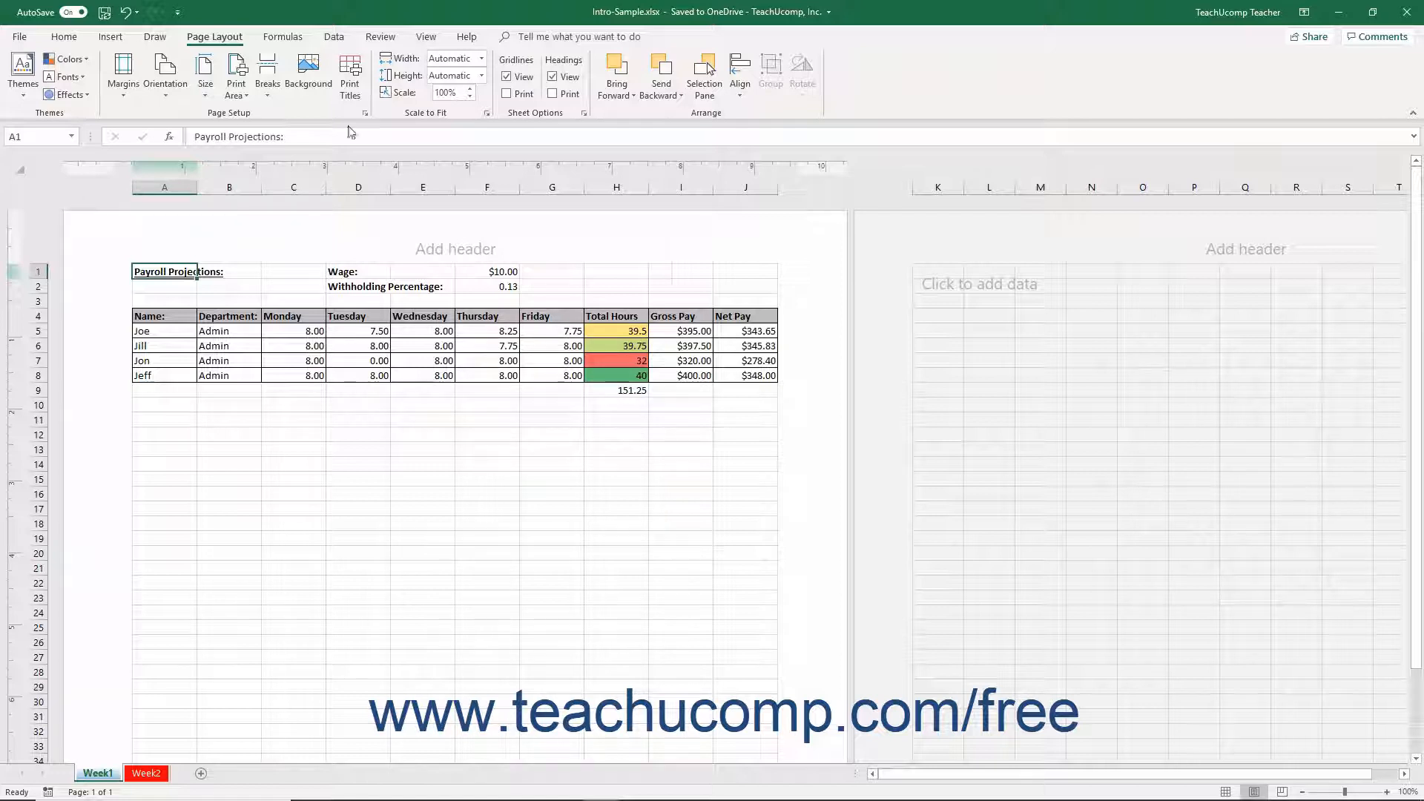
{"action": "mouse_move", "coordinate": [367, 113]}
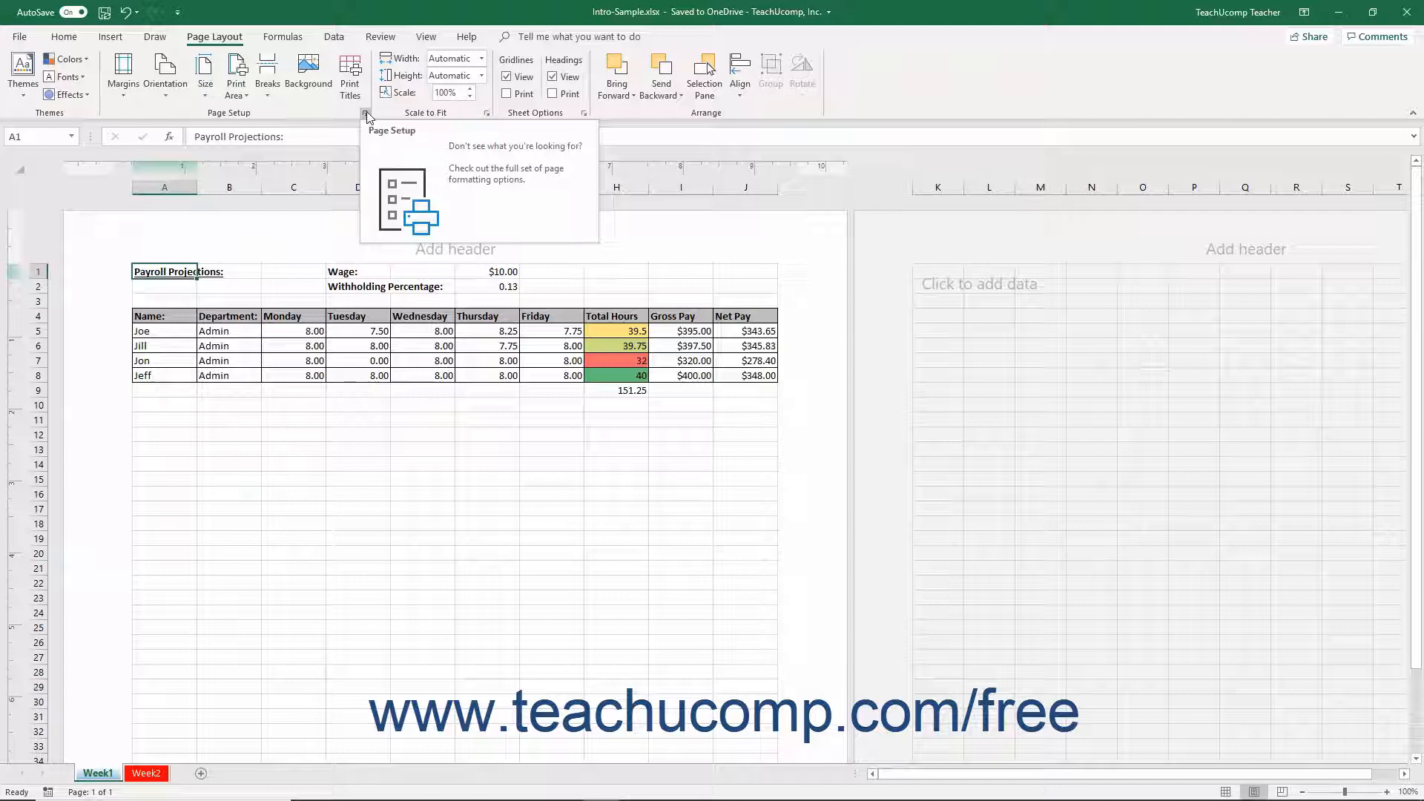
- Show the Margins settings in the Page Setup dialog for the payroll sheet
{"action": "left_click", "coordinate": [365, 116]}
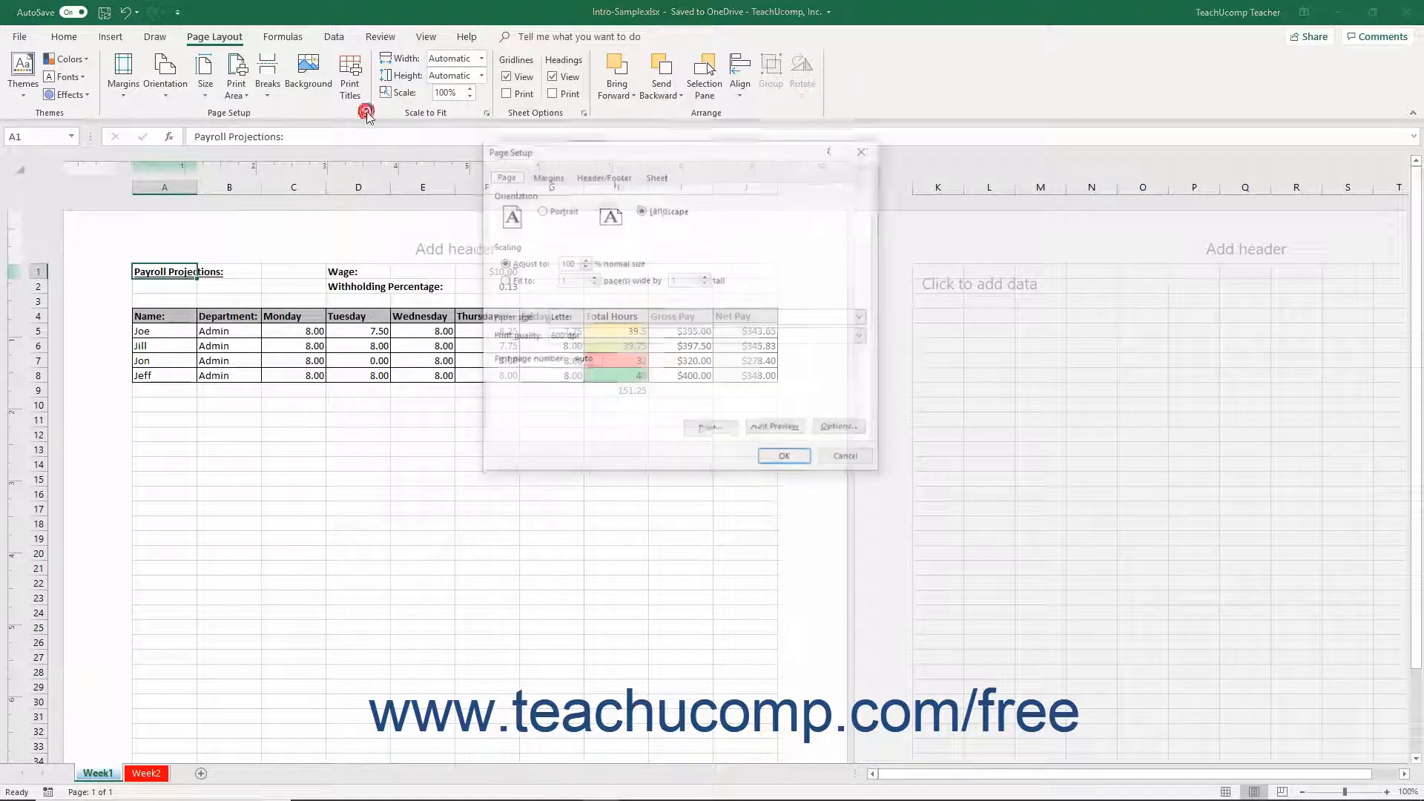
{"action": "left_click", "coordinate": [549, 175]}
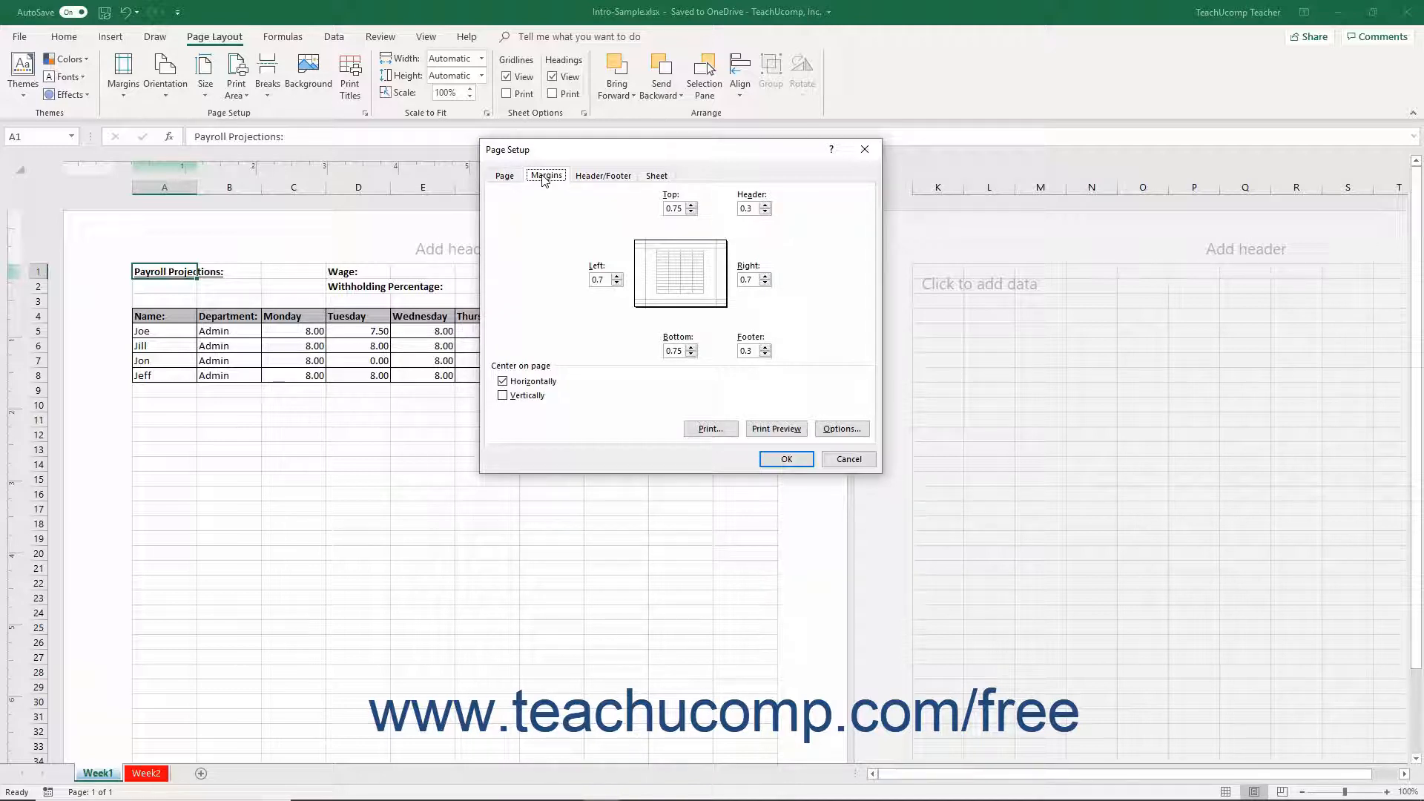
{"action": "mouse_move", "coordinate": [727, 255]}
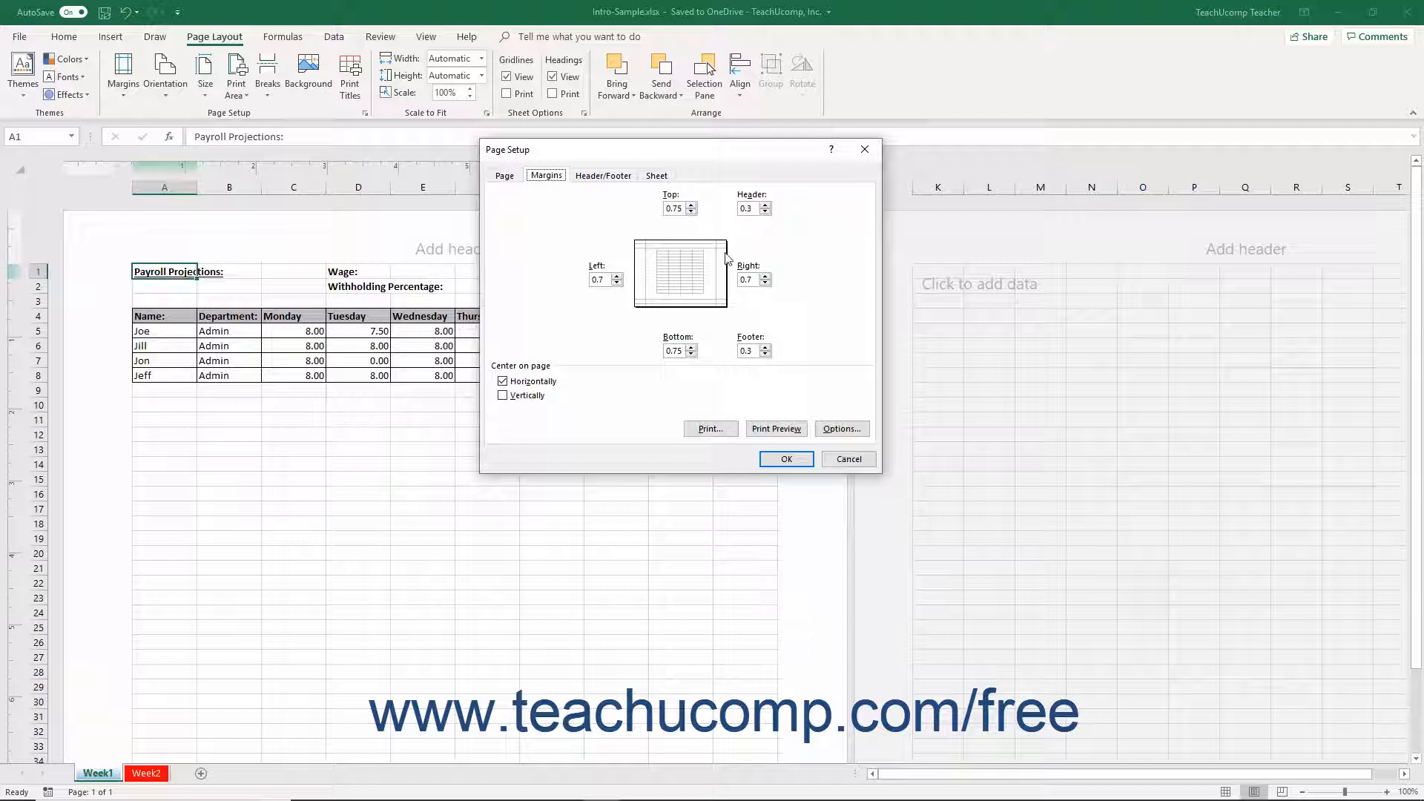